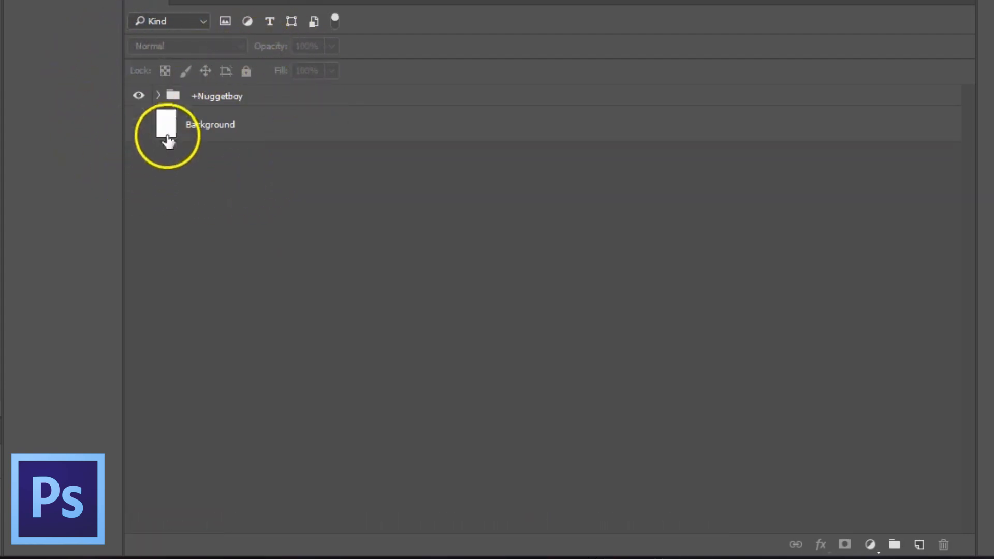
- Expand the +Nuggetboy group to reveal Head, Body, +Backpack and +antenna
{"action": "left_click", "coordinate": [158, 96]}
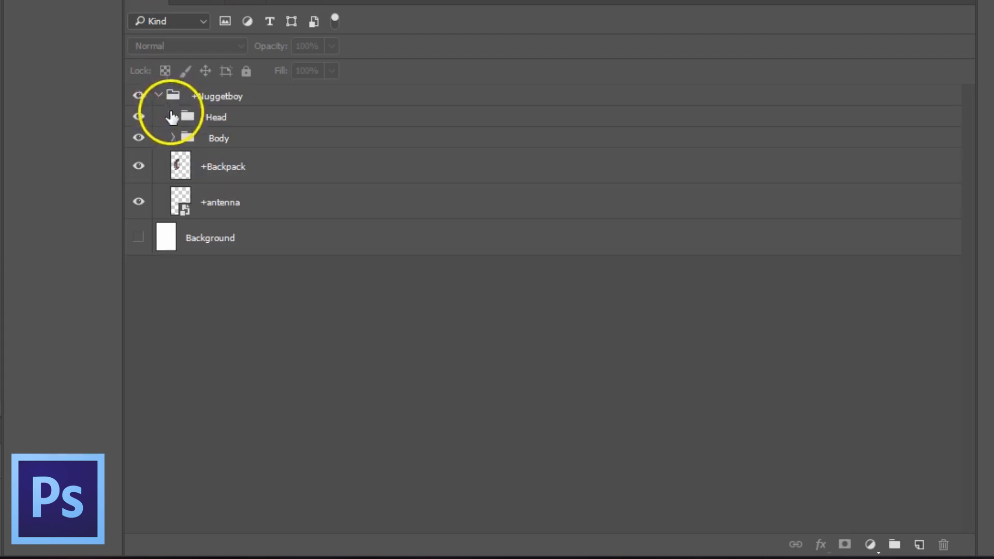
{"action": "left_click", "coordinate": [172, 116]}
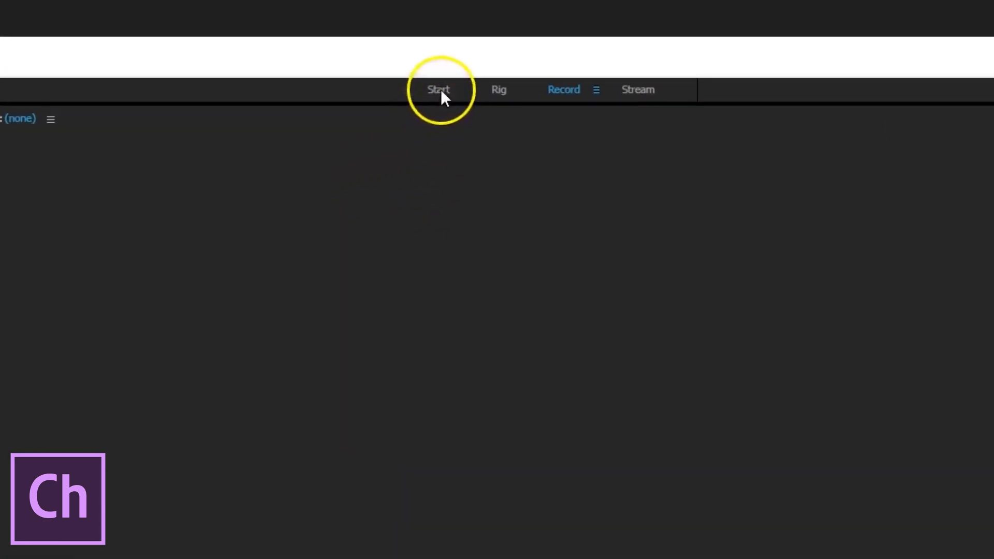
- Show the Start workspace with Blank Face, Chloe, Wendigo and Walkbot template puppets
{"action": "left_click", "coordinate": [438, 89]}
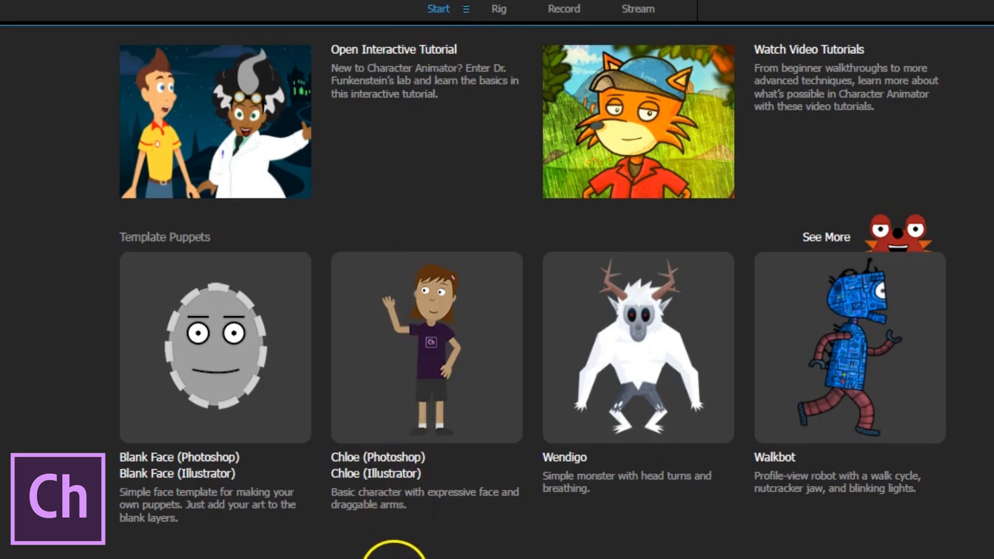
{"action": "mouse_move", "coordinate": [458, 429]}
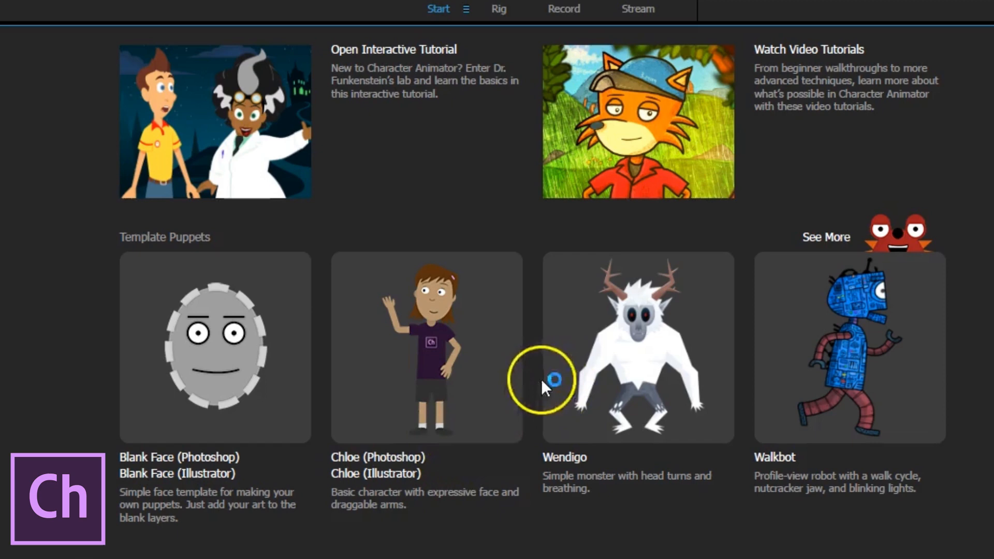
{"action": "mouse_move", "coordinate": [483, 430]}
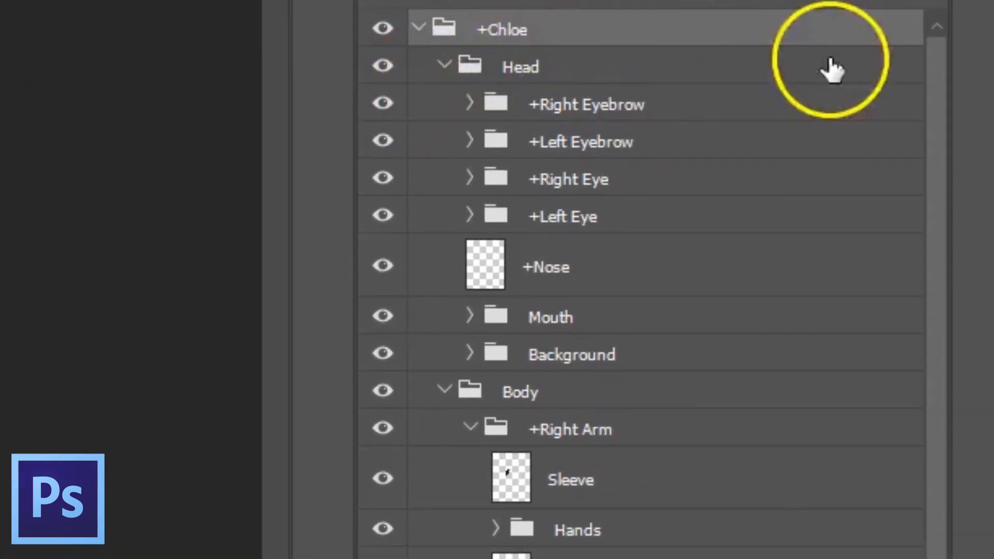
- Scroll through the Chloe template's layers and collapse its Head group
{"action": "scroll", "scroll_direction": "down", "scroll_amount": 3}
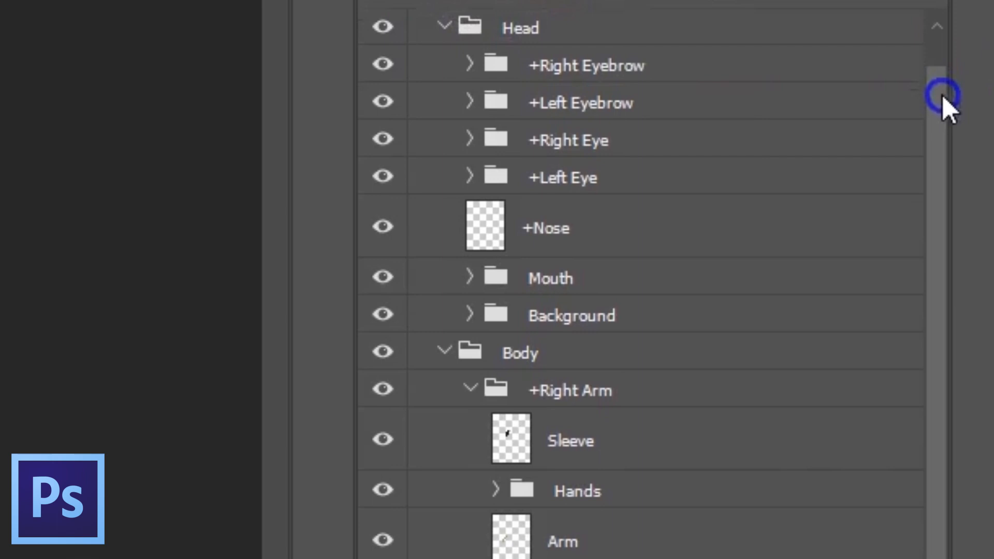
{"action": "scroll", "scroll_direction": "down", "scroll_amount": 3}
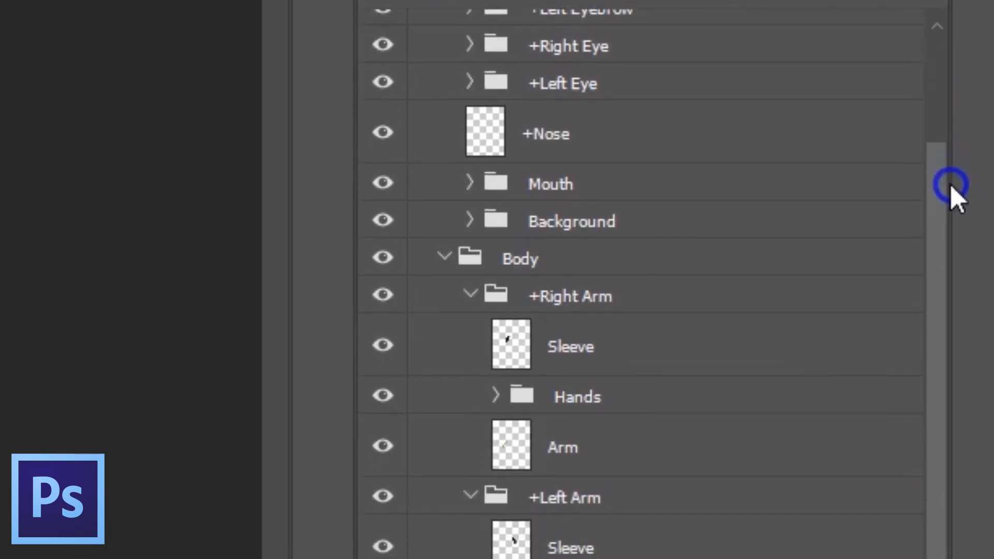
{"action": "scroll", "scroll_direction": "up", "scroll_amount": 3}
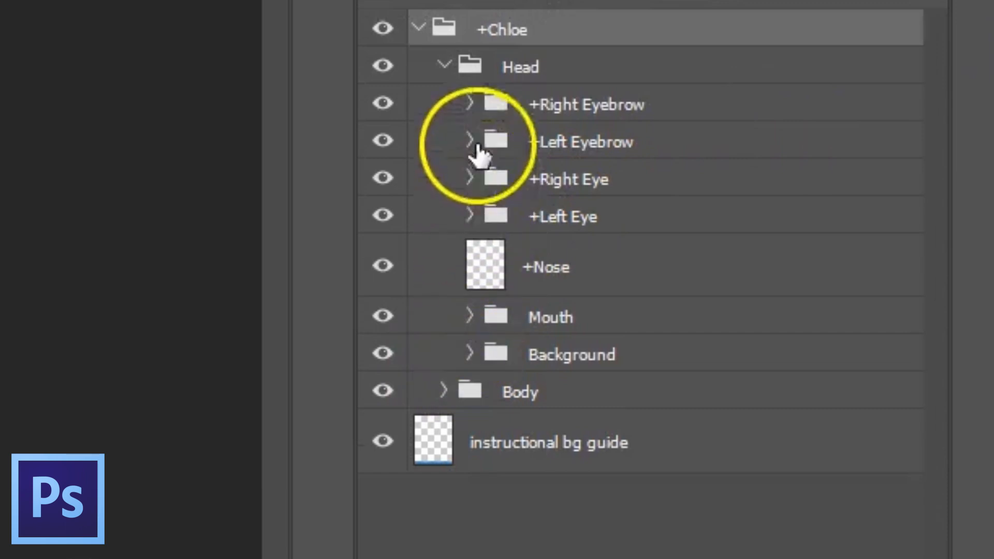
{"action": "left_click", "coordinate": [444, 66]}
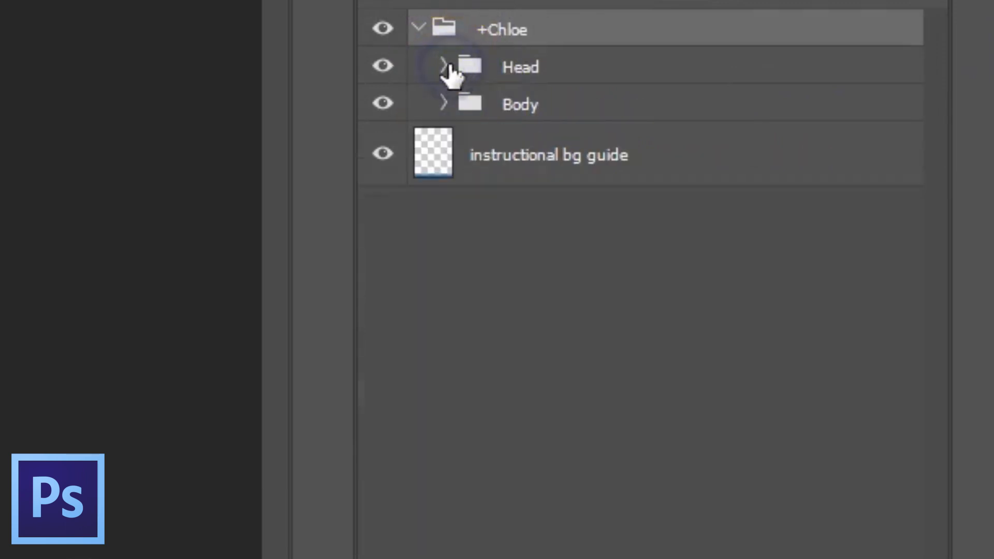
{"action": "left_click", "coordinate": [444, 67]}
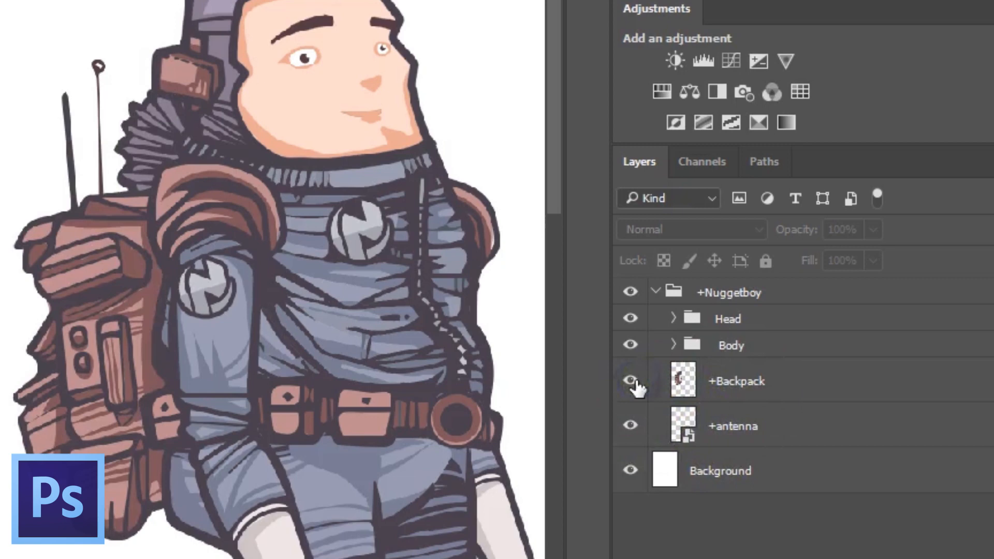
{"action": "left_click", "coordinate": [630, 426]}
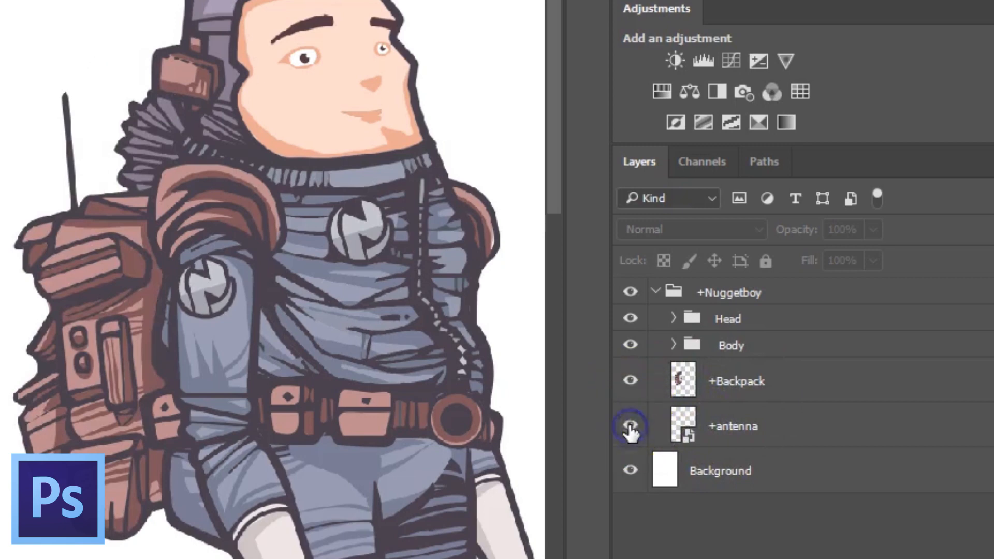
{"action": "left_click", "coordinate": [629, 425]}
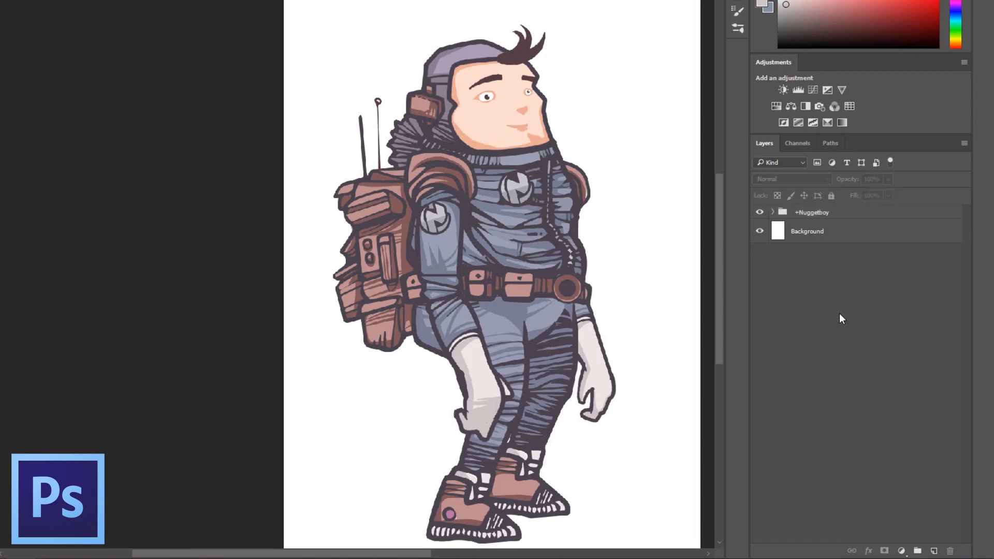
{"action": "mouse_move", "coordinate": [778, 355]}
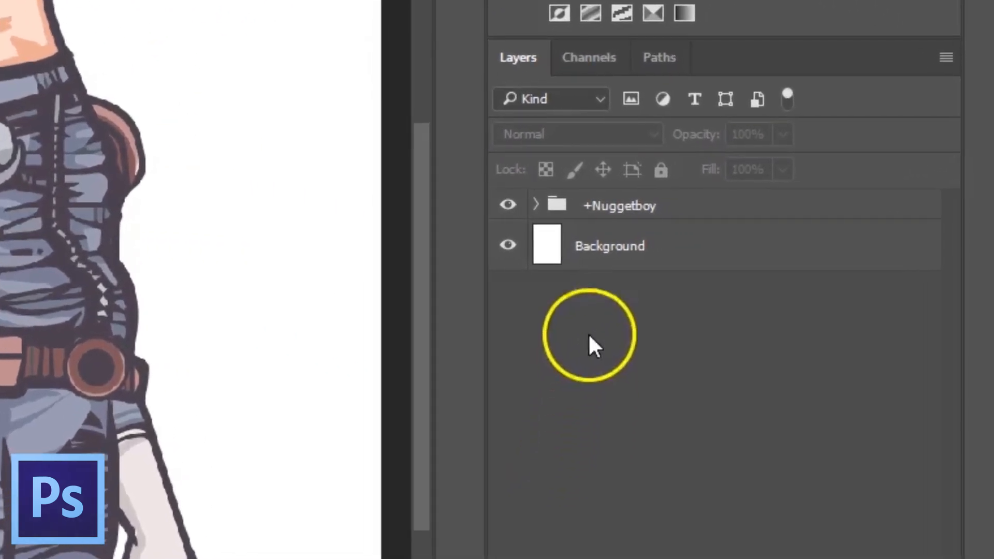
{"action": "left_click", "coordinate": [619, 205]}
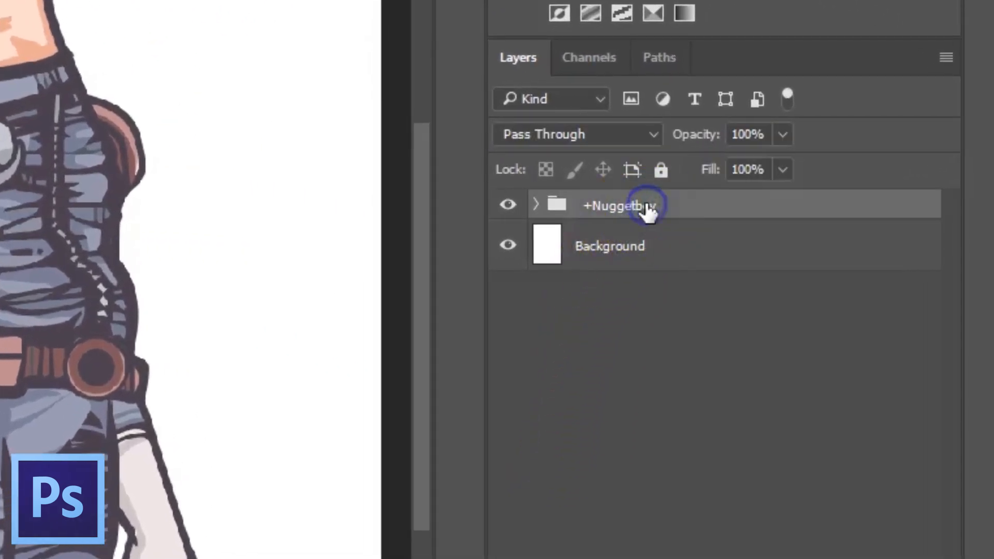
{"action": "mouse_move", "coordinate": [552, 294]}
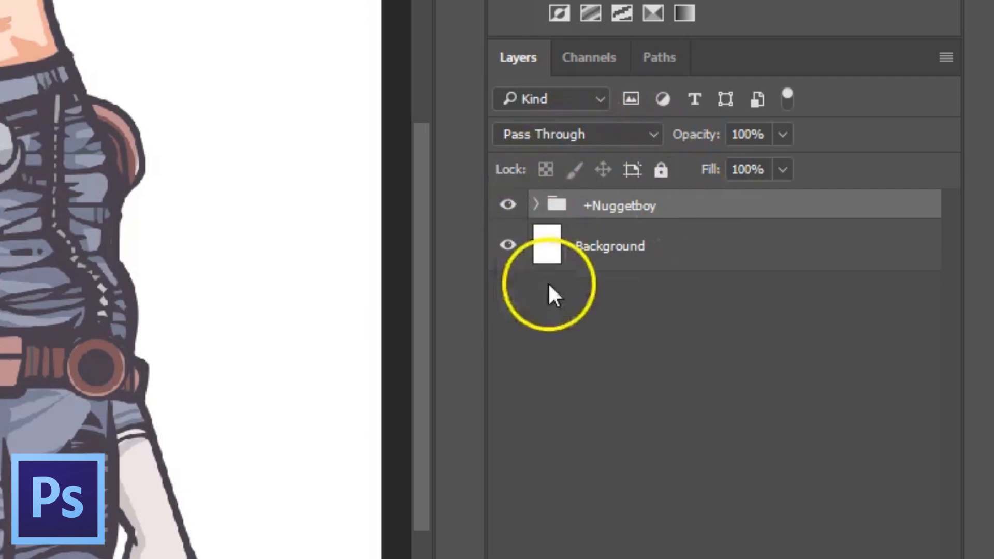
{"action": "mouse_move", "coordinate": [706, 403]}
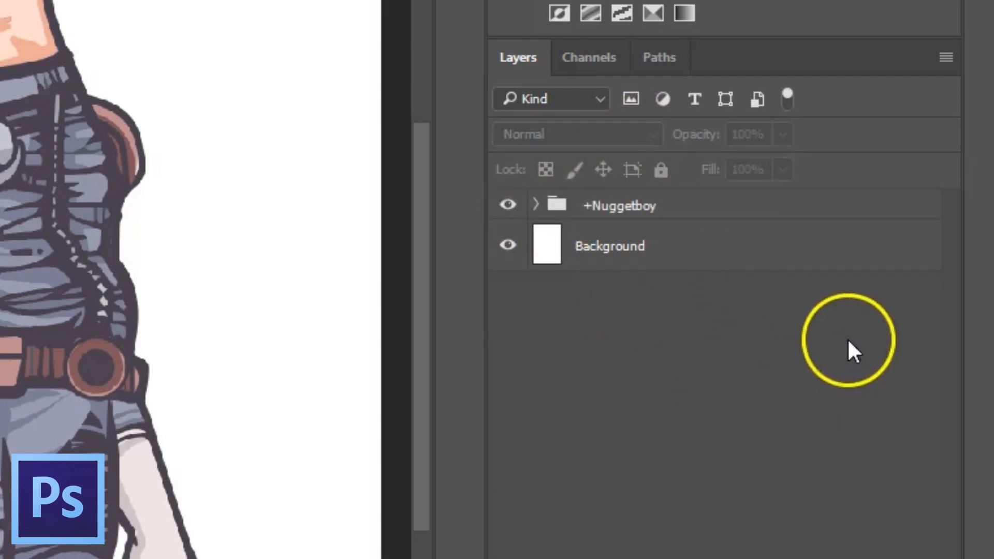
{"action": "mouse_move", "coordinate": [833, 320]}
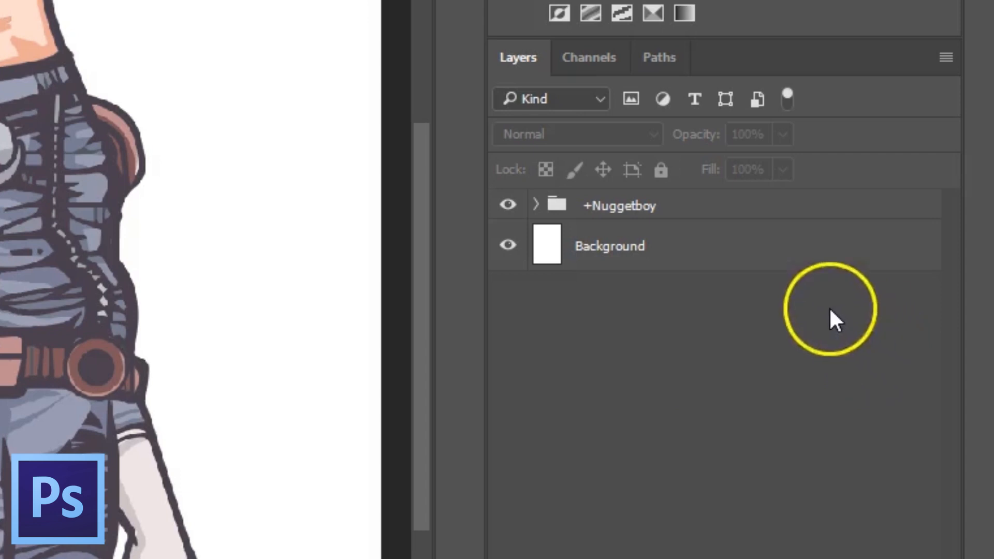
{"action": "left_click", "coordinate": [537, 205]}
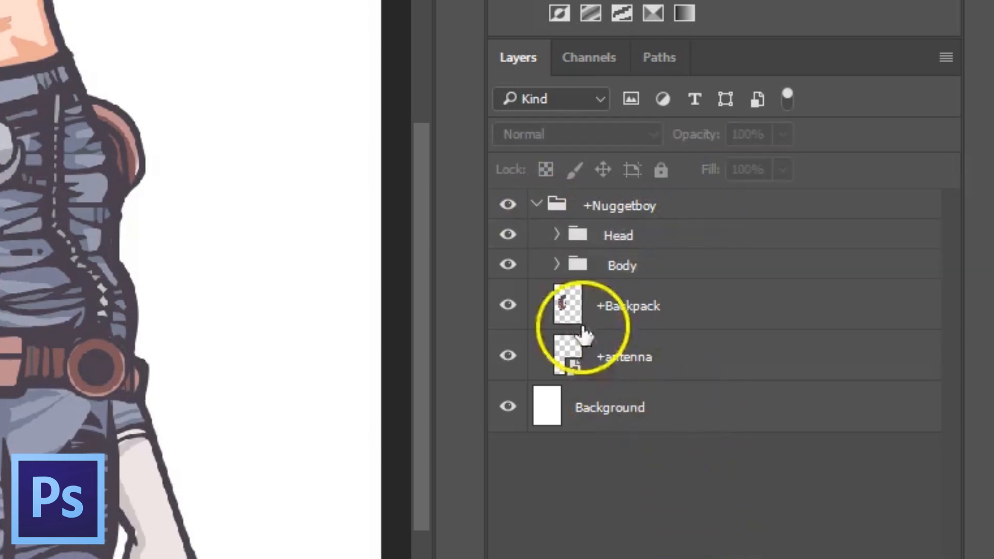
{"action": "left_click", "coordinate": [556, 265]}
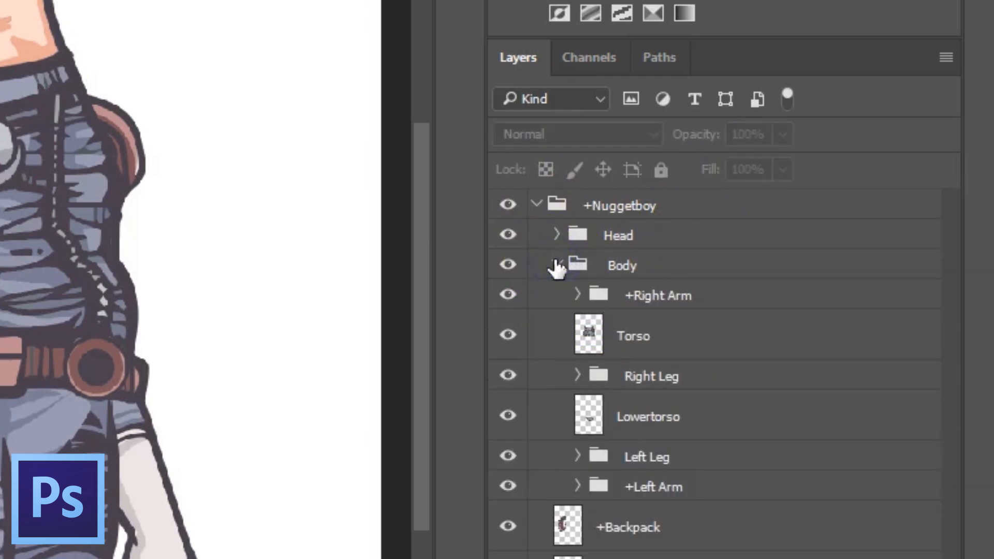
{"action": "left_click", "coordinate": [556, 265]}
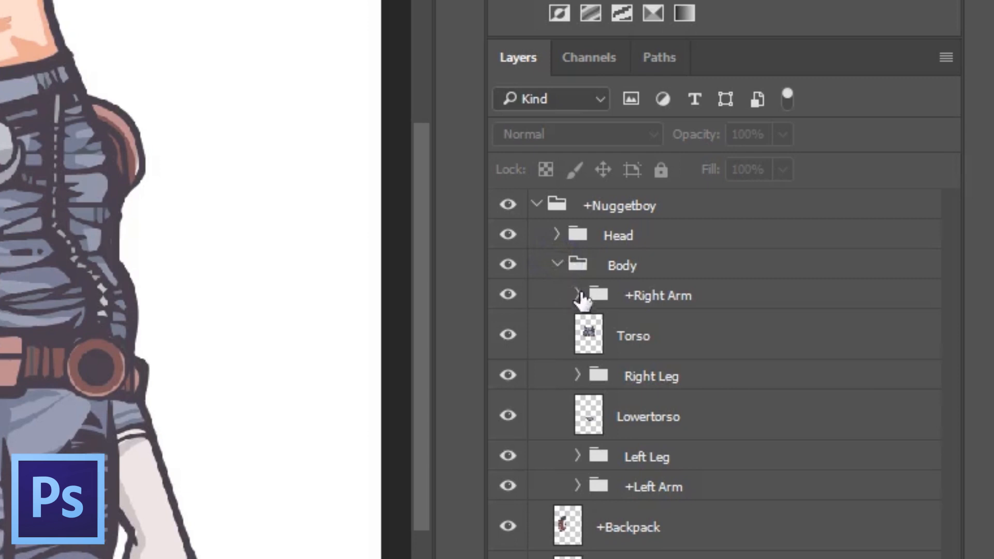
{"action": "left_click", "coordinate": [577, 295]}
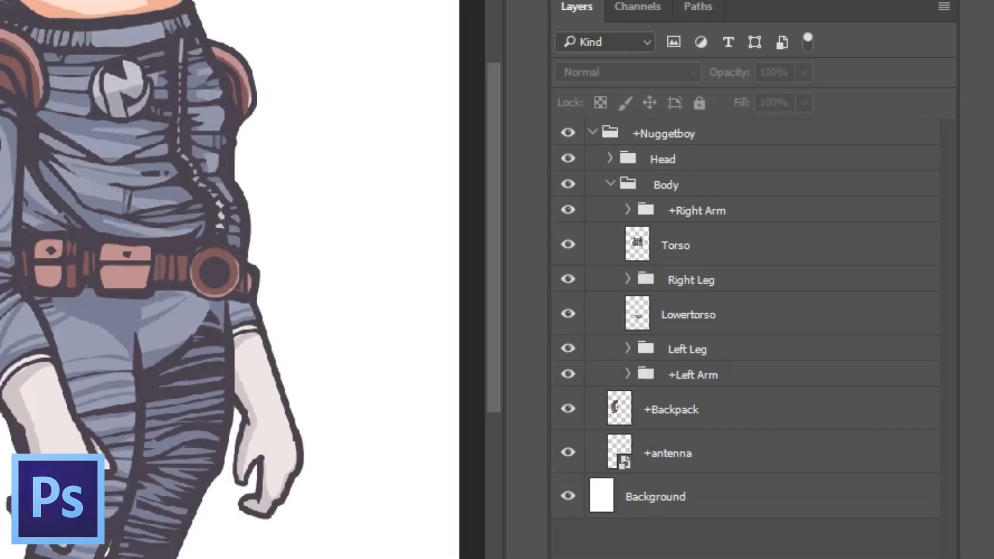
{"action": "left_click", "coordinate": [675, 246]}
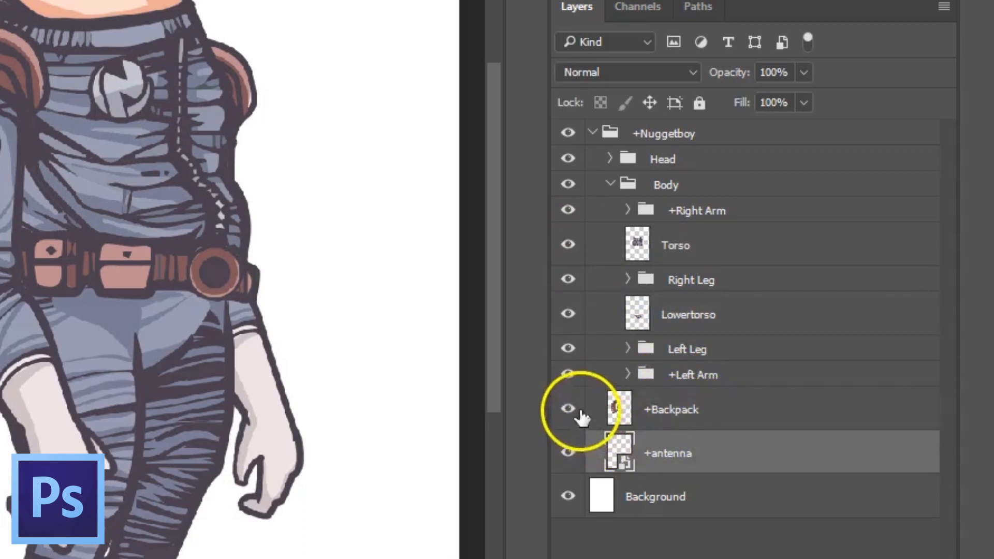
{"action": "mouse_move", "coordinate": [751, 453]}
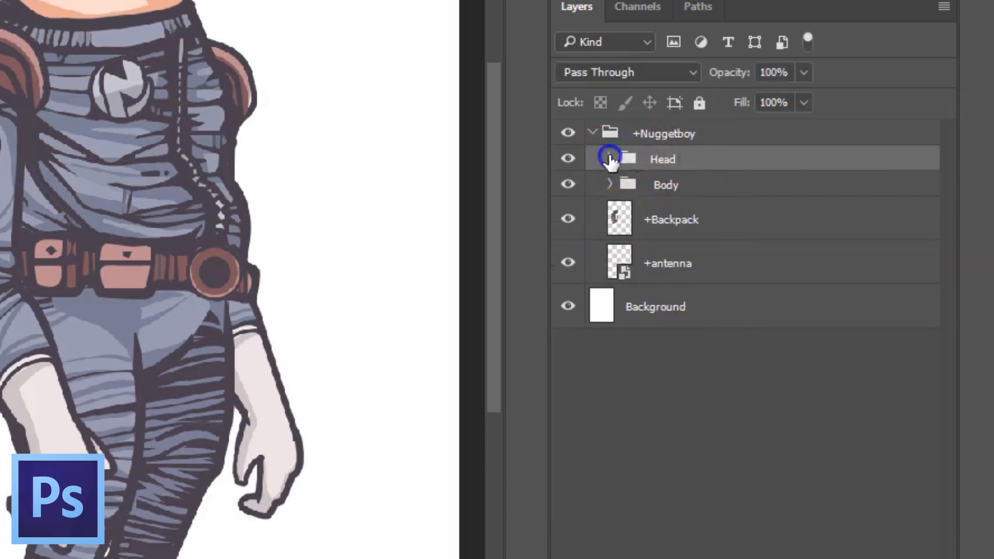
- Expand the Head group and hide the +Hair1 strand of hair
{"action": "left_click", "coordinate": [609, 159]}
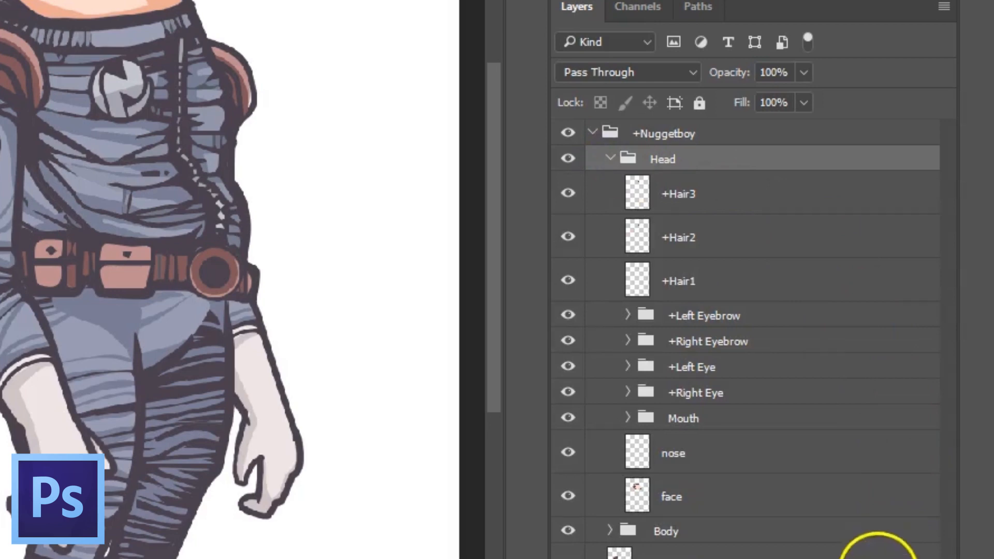
{"action": "mouse_move", "coordinate": [813, 291]}
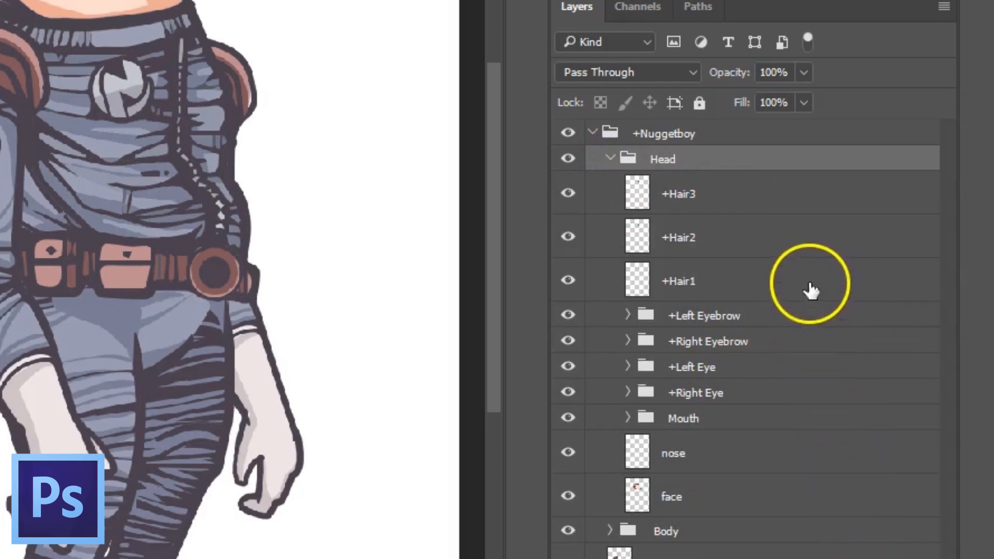
{"action": "mouse_move", "coordinate": [818, 226]}
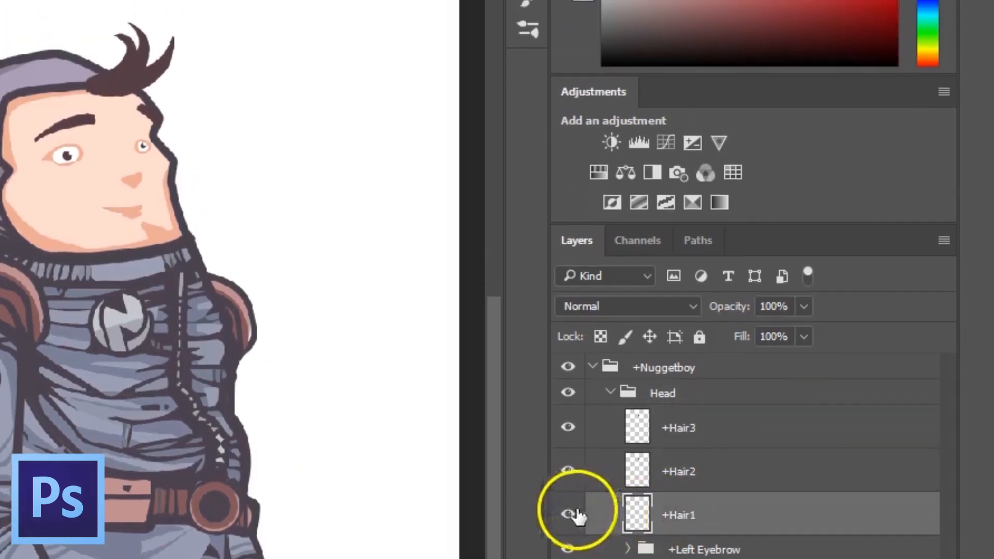
{"action": "left_click", "coordinate": [567, 514]}
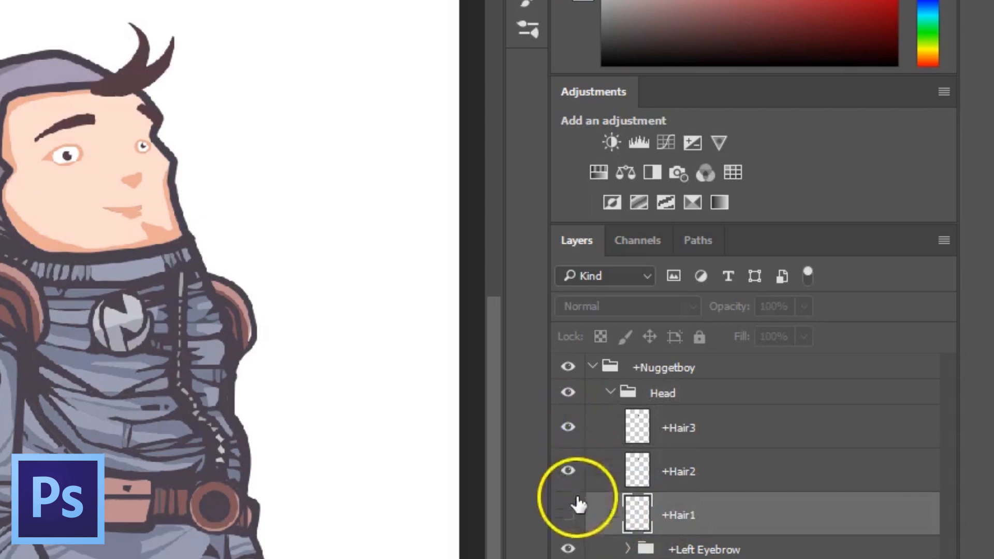
{"action": "scroll", "scroll_direction": "down", "scroll_amount": 3}
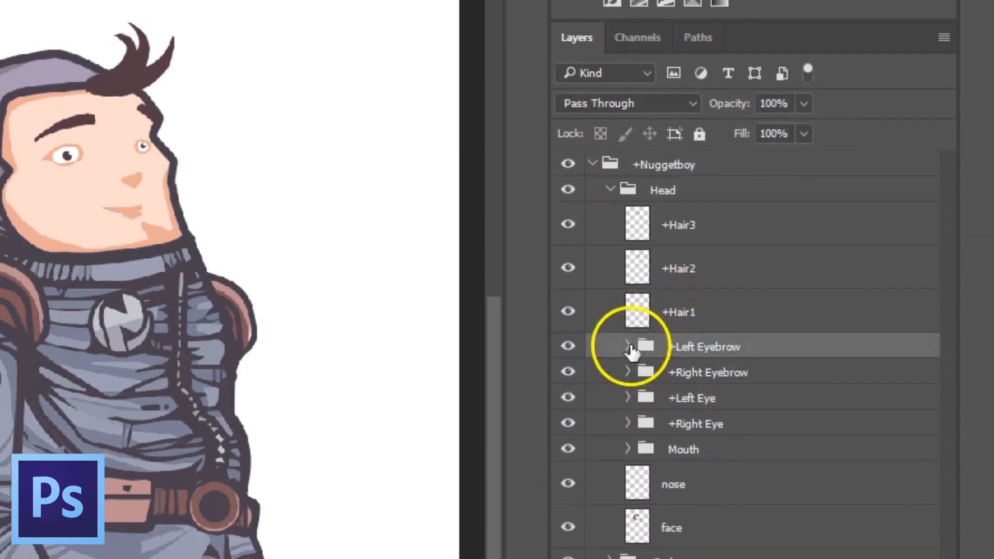
- In +Left Eyebrow, hide 'worried (w!)' and show the default Eyebrow layer
{"action": "left_click", "coordinate": [627, 347]}
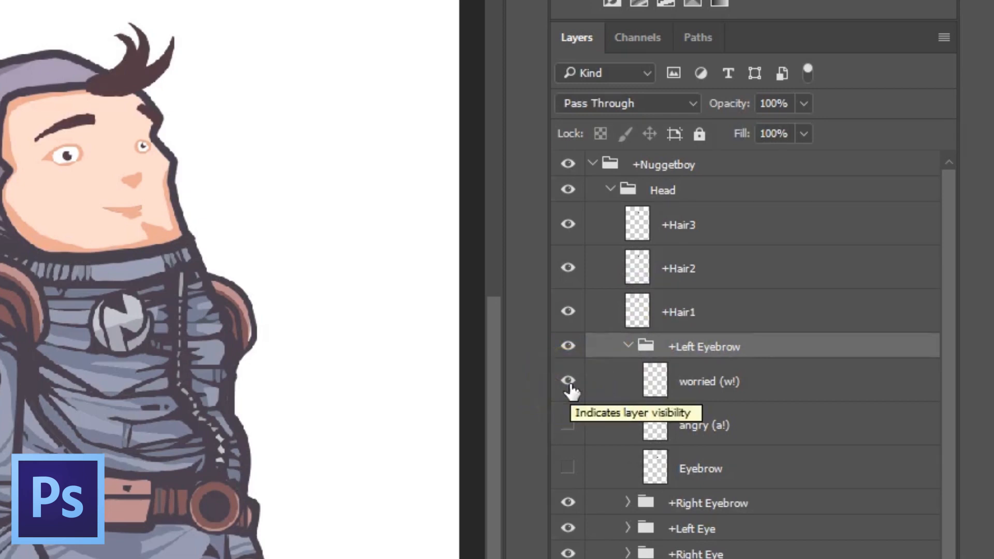
{"action": "left_click", "coordinate": [568, 381]}
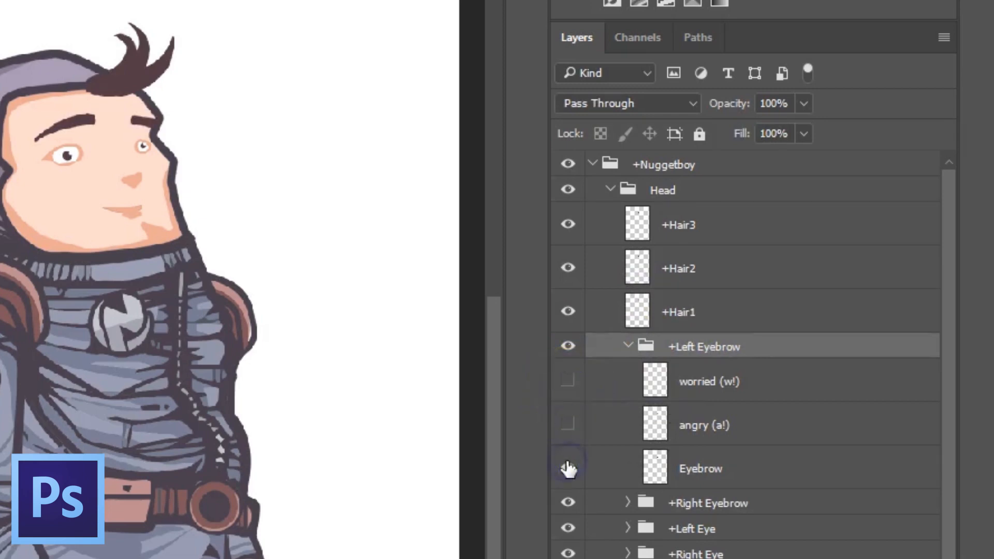
{"action": "left_click", "coordinate": [567, 468]}
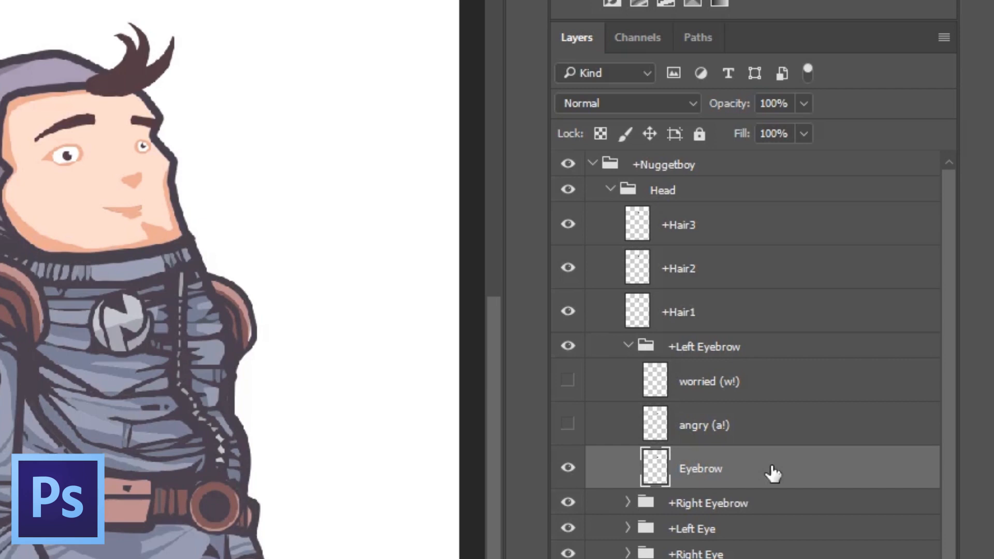
{"action": "mouse_move", "coordinate": [666, 472]}
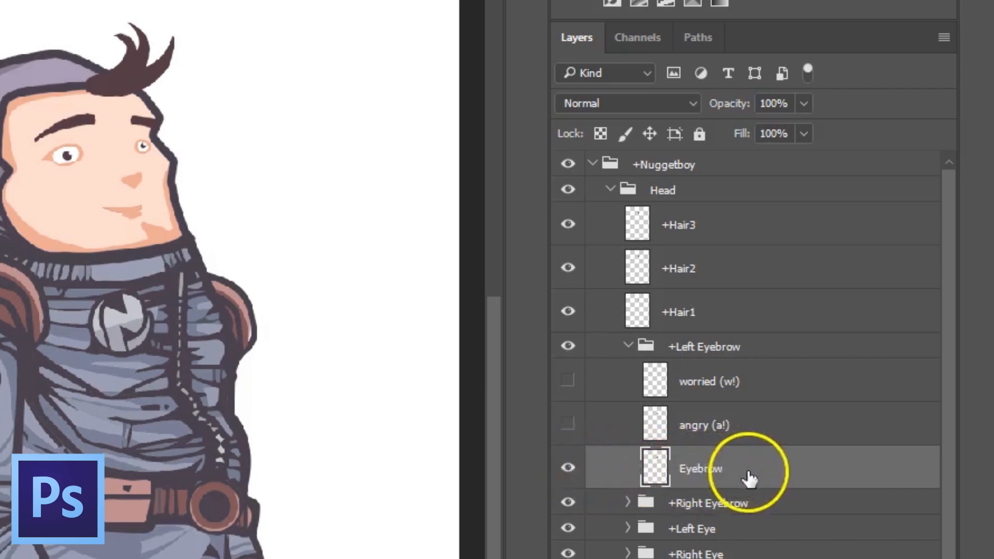
{"action": "mouse_move", "coordinate": [759, 477]}
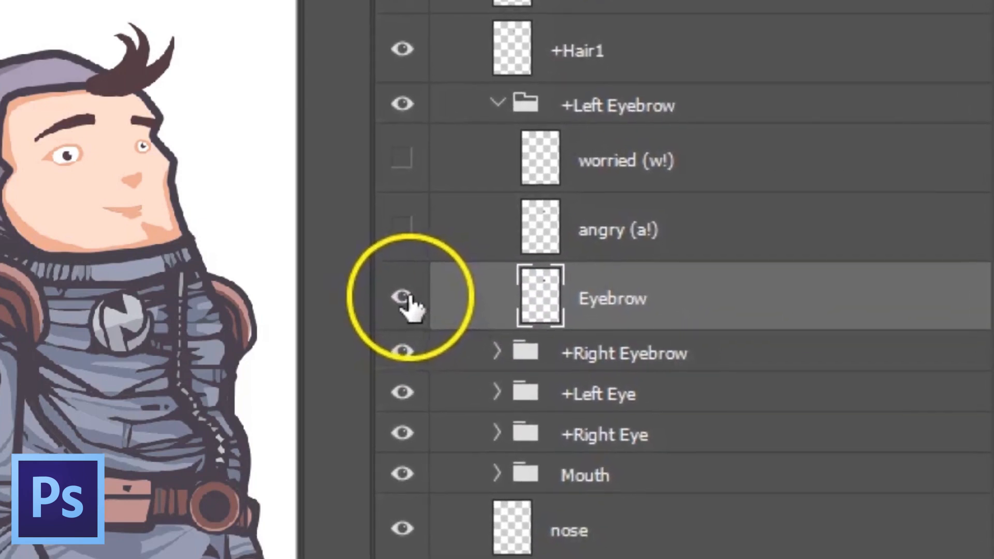
- Hide the default Eyebrow, then select the 'worried (w!)' and 'angry (a!)' layers
{"action": "left_click", "coordinate": [401, 299]}
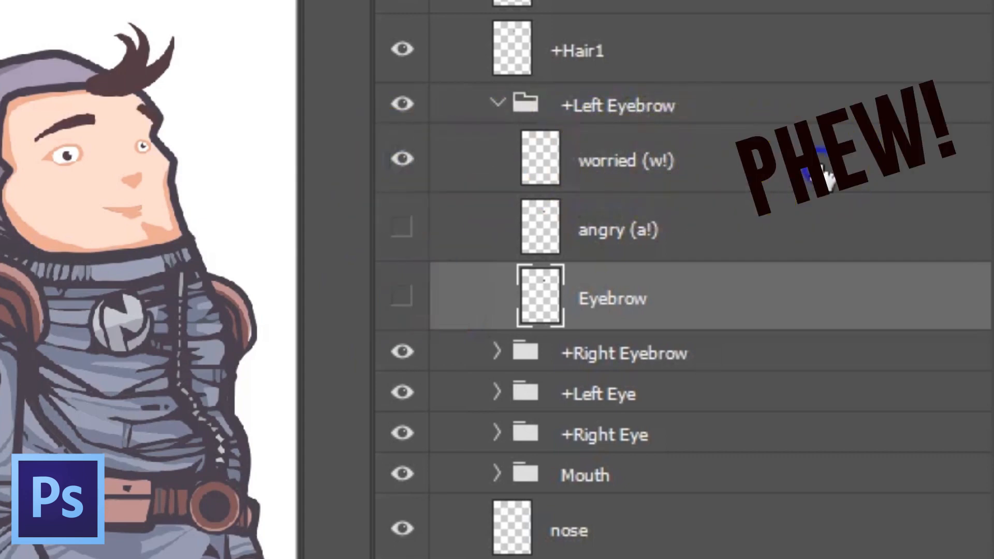
{"action": "left_click", "coordinate": [625, 160]}
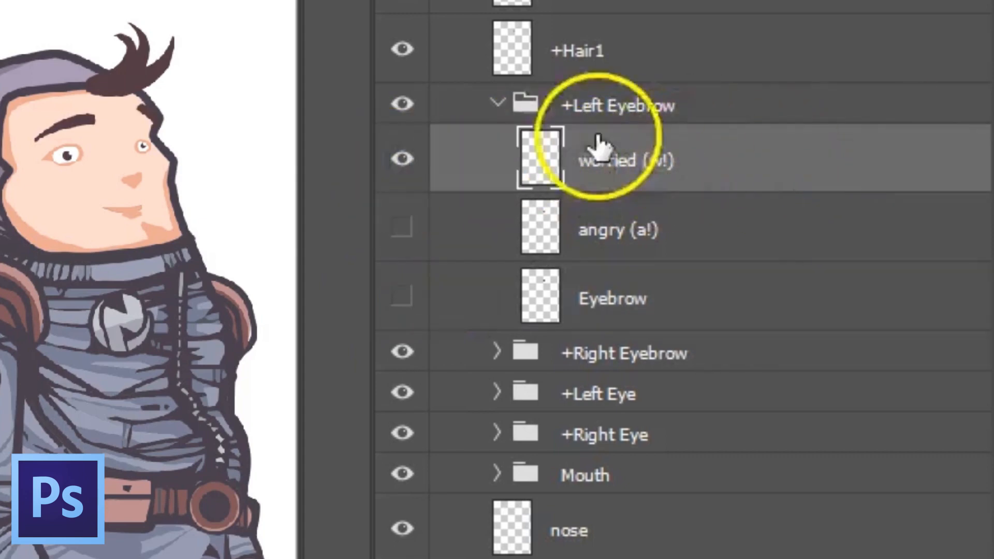
{"action": "mouse_move", "coordinate": [748, 190]}
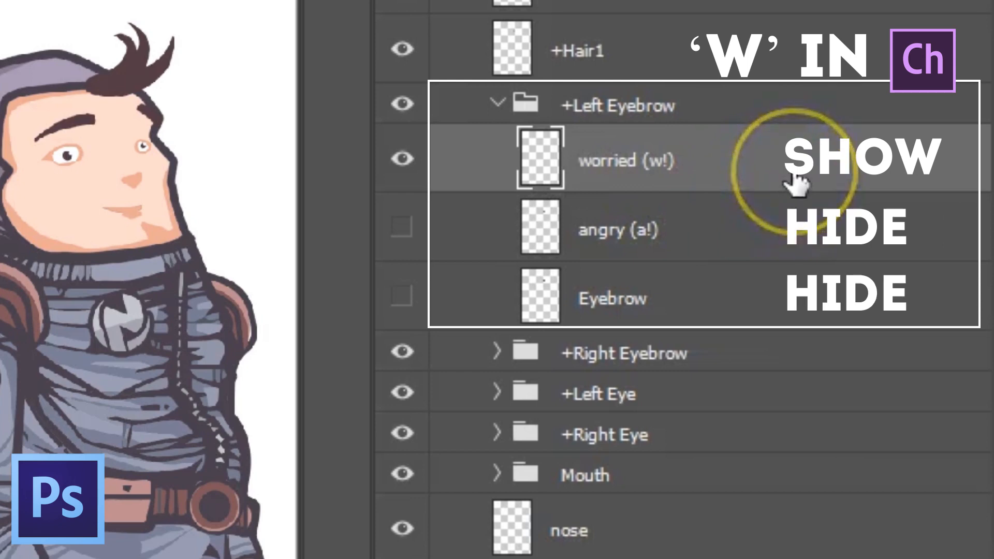
{"action": "mouse_move", "coordinate": [748, 251]}
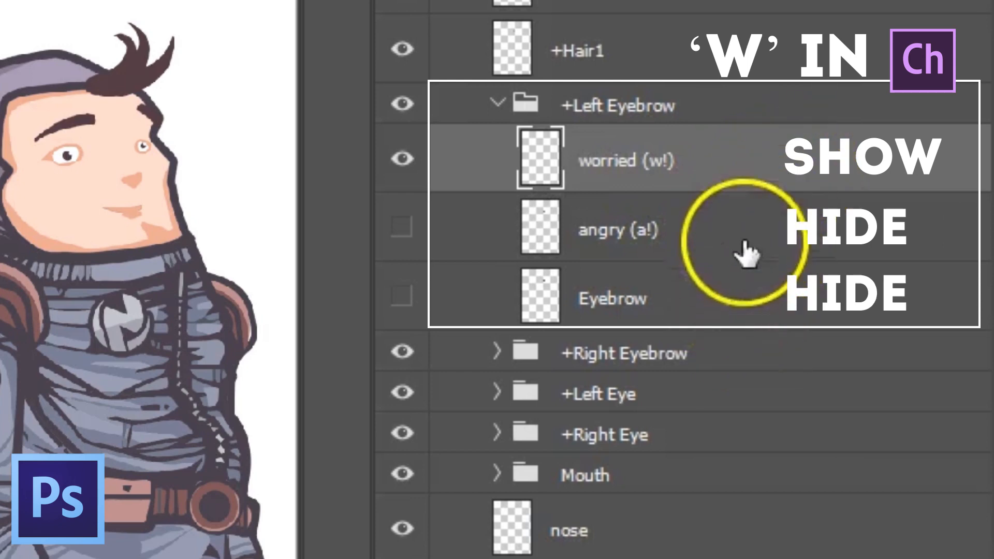
{"action": "mouse_move", "coordinate": [751, 289]}
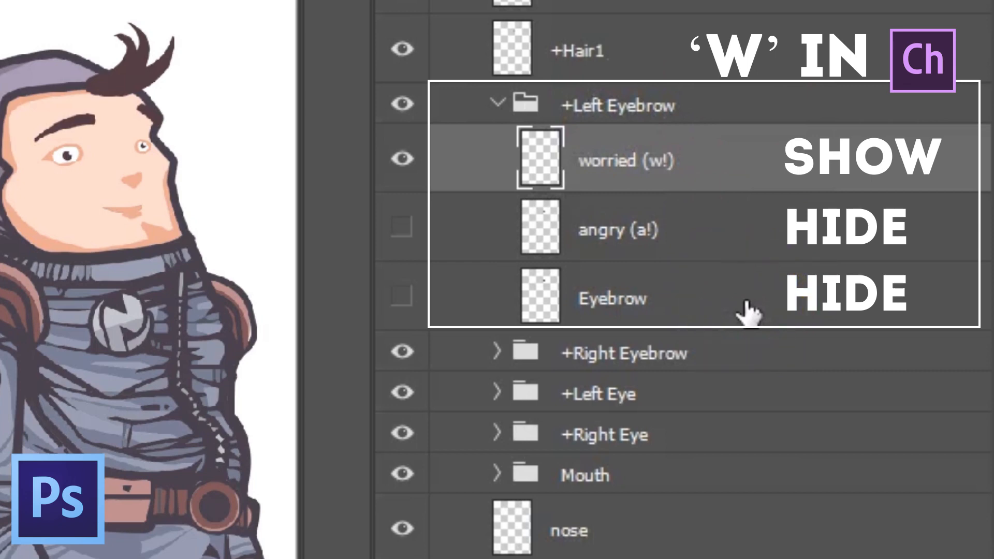
{"action": "mouse_move", "coordinate": [751, 311]}
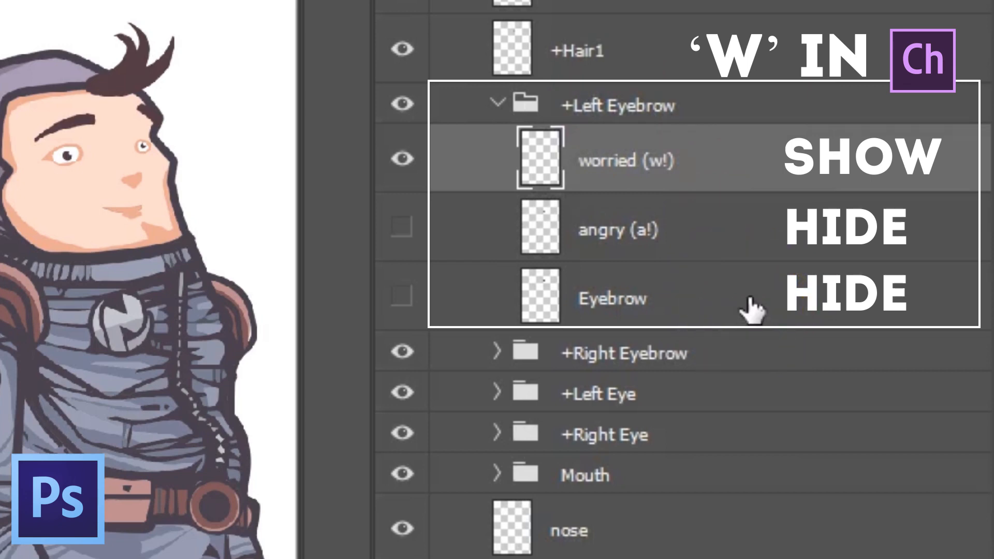
{"action": "mouse_move", "coordinate": [756, 308]}
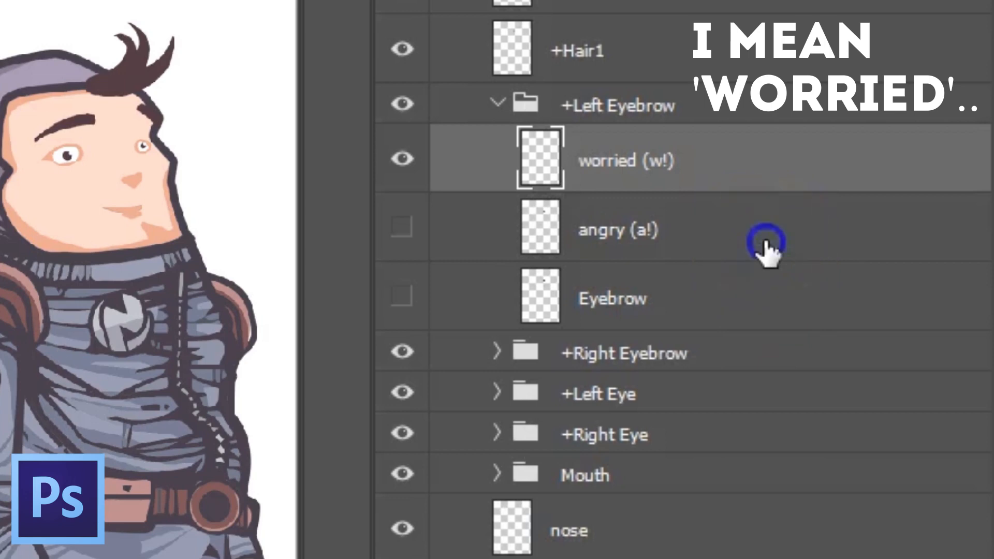
{"action": "left_click", "coordinate": [618, 229]}
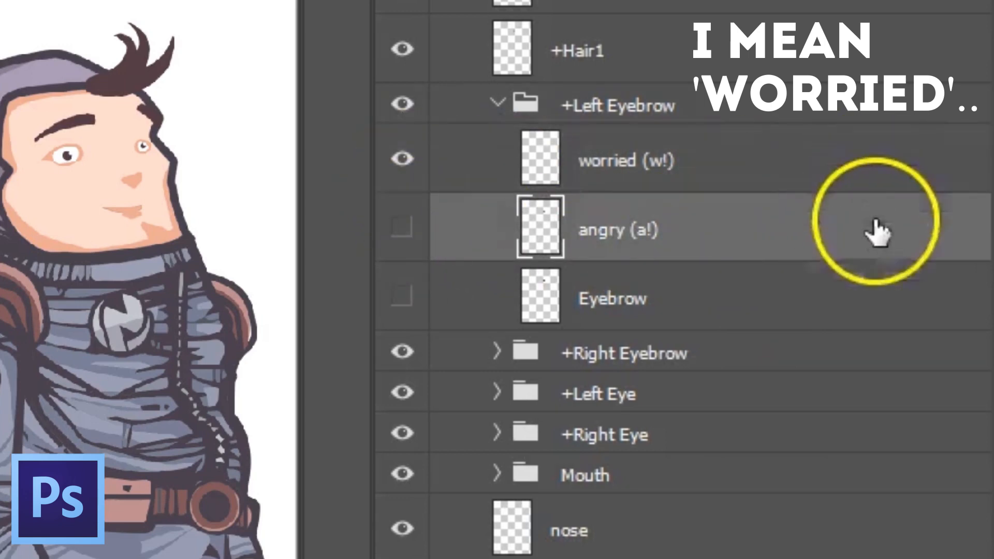
{"action": "mouse_move", "coordinate": [855, 291]}
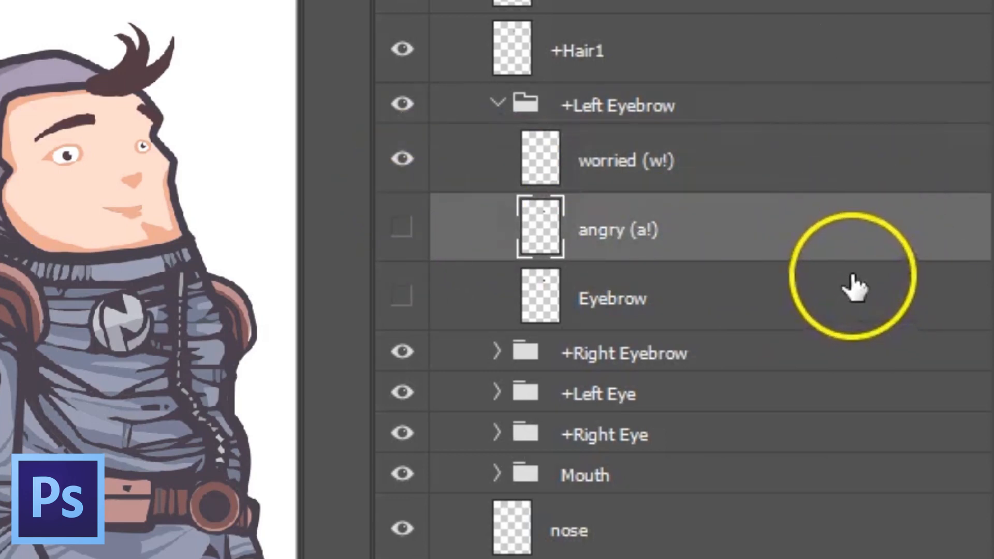
{"action": "mouse_move", "coordinate": [875, 292]}
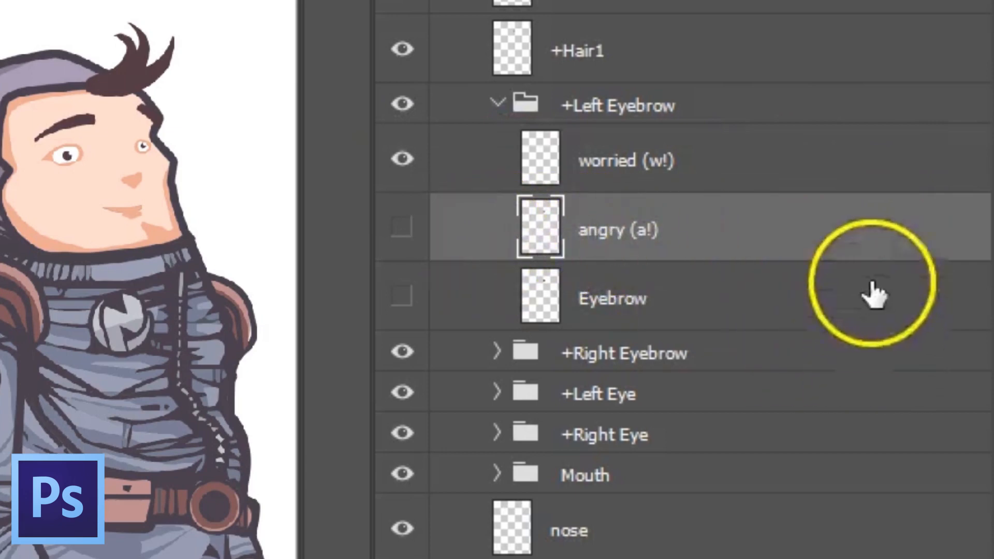
- Preview the angry pose: show 'angry (a!)' and hide 'worried (w!)'
{"action": "left_click", "coordinate": [627, 160]}
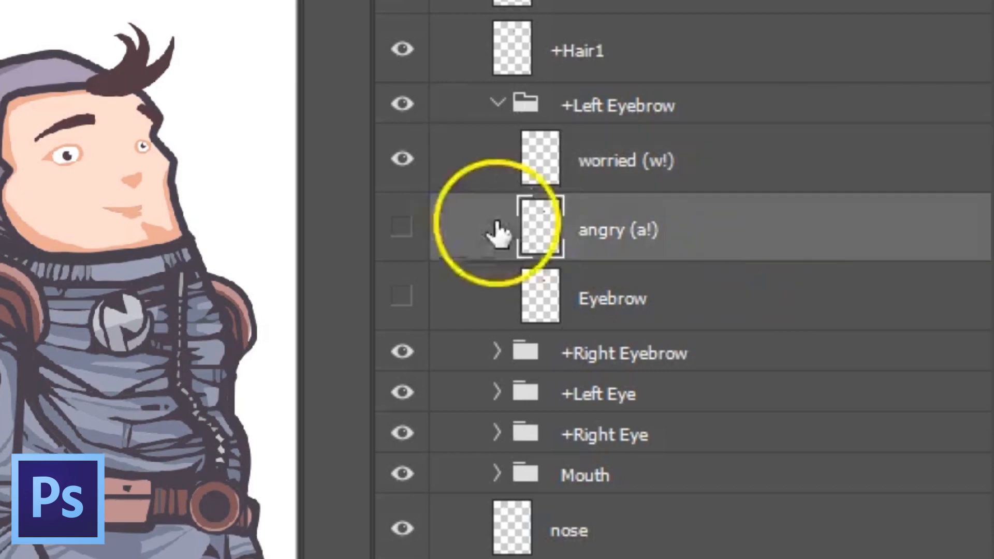
{"action": "left_click", "coordinate": [402, 229]}
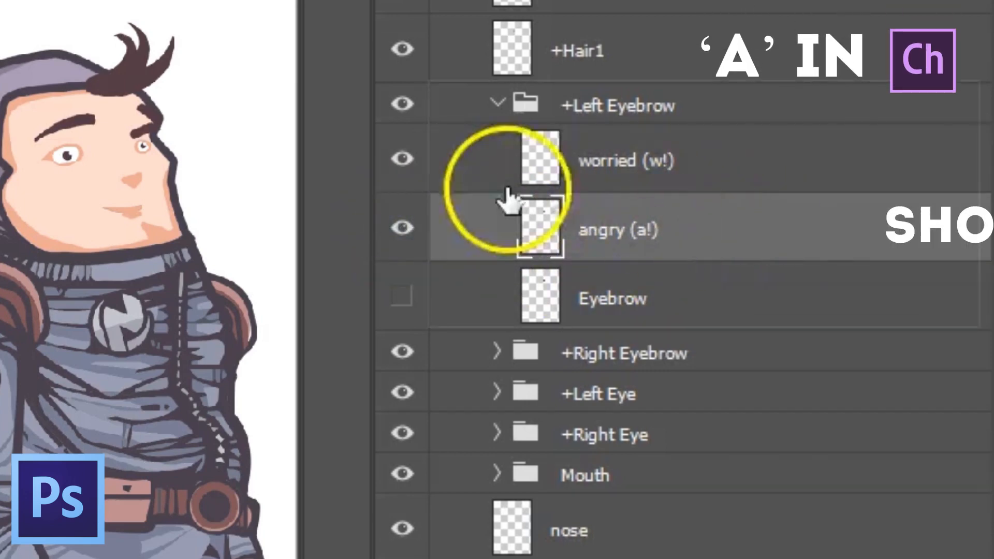
{"action": "left_click", "coordinate": [401, 158]}
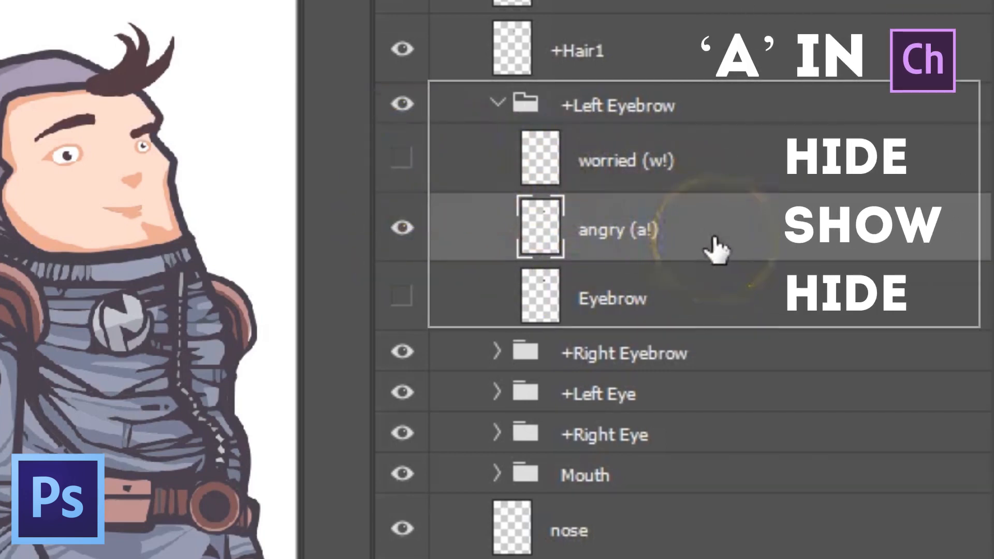
{"action": "mouse_move", "coordinate": [659, 273]}
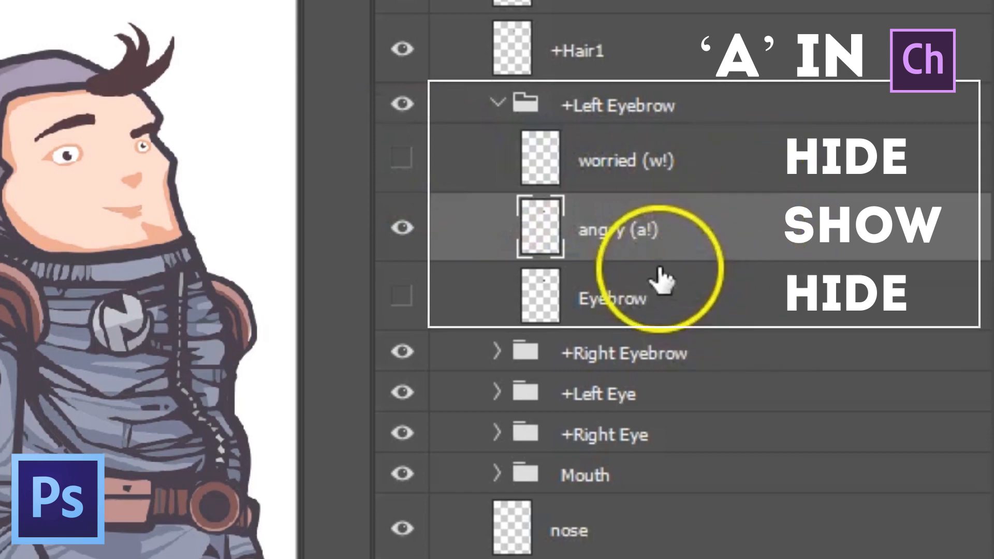
{"action": "mouse_move", "coordinate": [732, 279]}
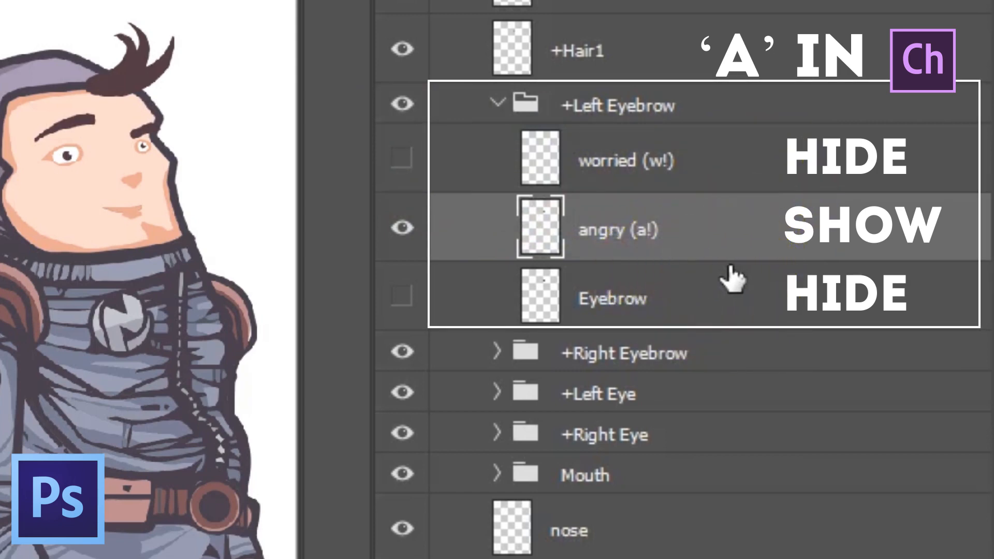
- Hide the worried and angry eyebrows and show the default Eyebrow again
{"action": "left_click", "coordinate": [402, 159]}
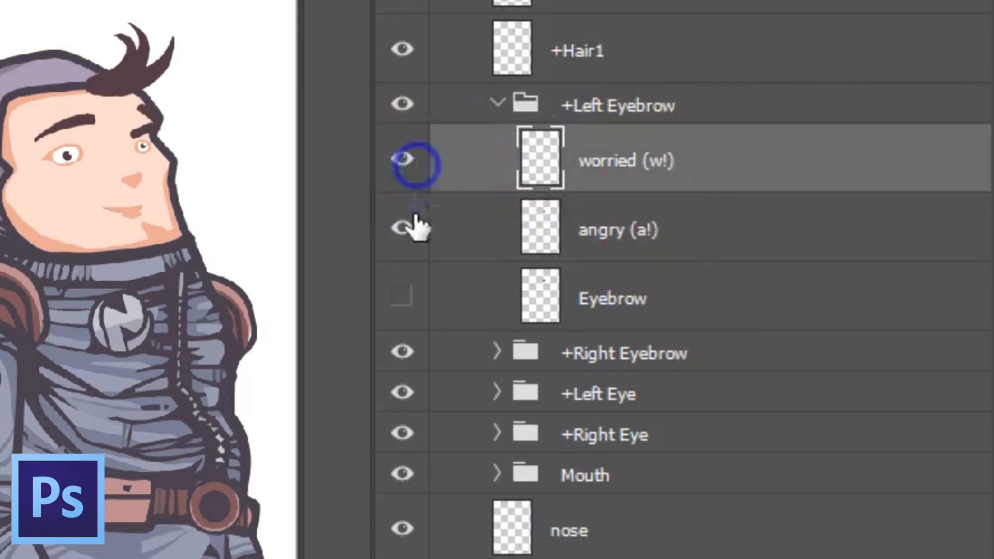
{"action": "left_click", "coordinate": [403, 158]}
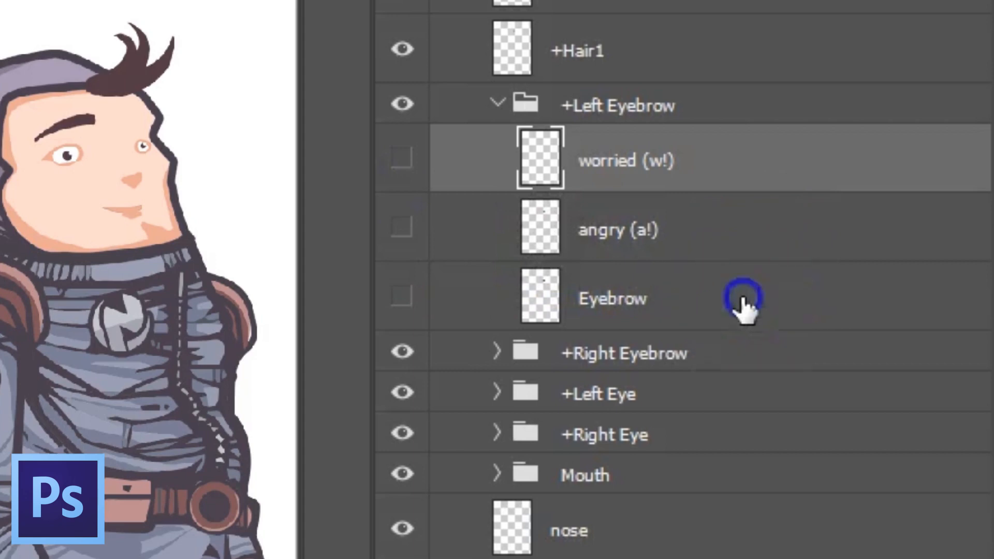
{"action": "left_click", "coordinate": [612, 299]}
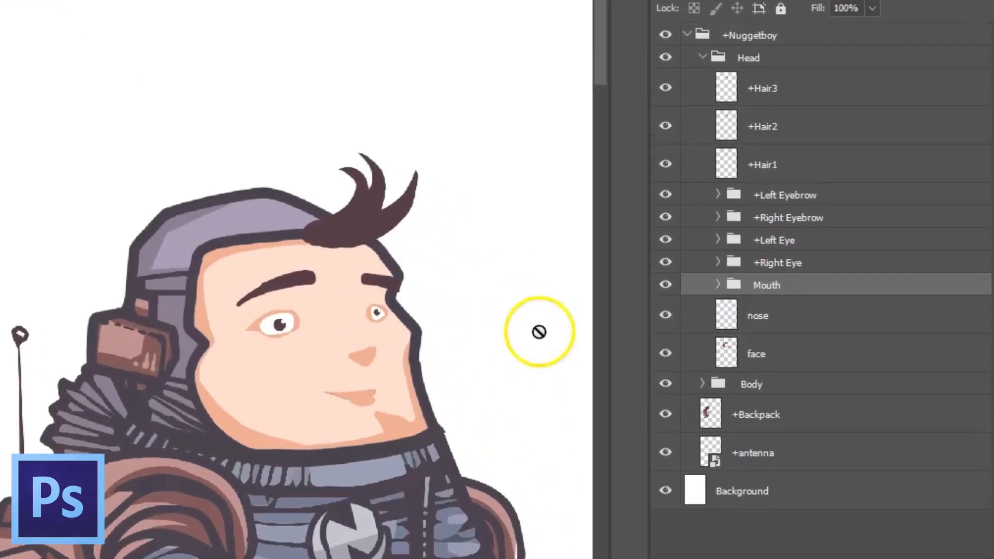
- Expand the Mouth group, briefly preview the Smile shape, and scroll to the W-Oo subgroup
{"action": "left_click", "coordinate": [717, 285]}
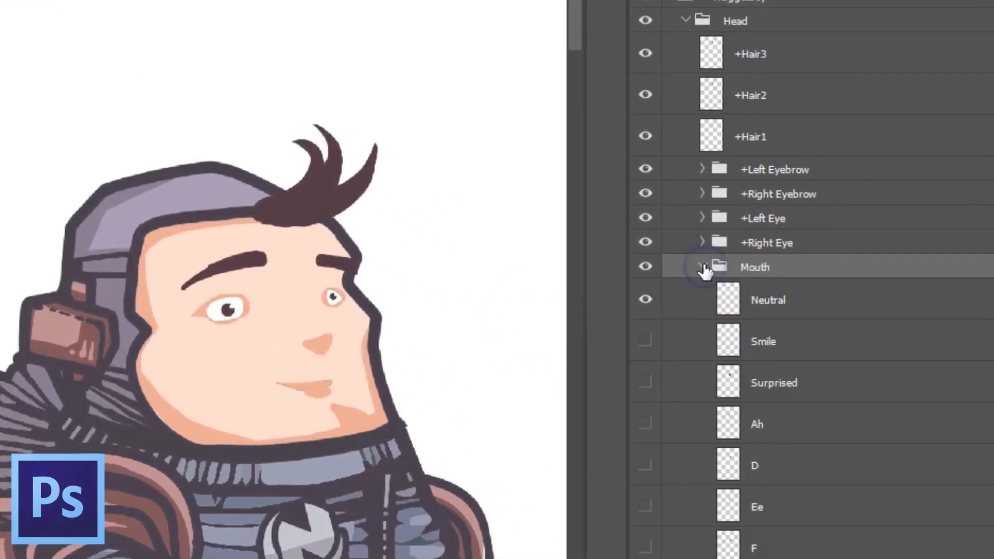
{"action": "left_click", "coordinate": [767, 299]}
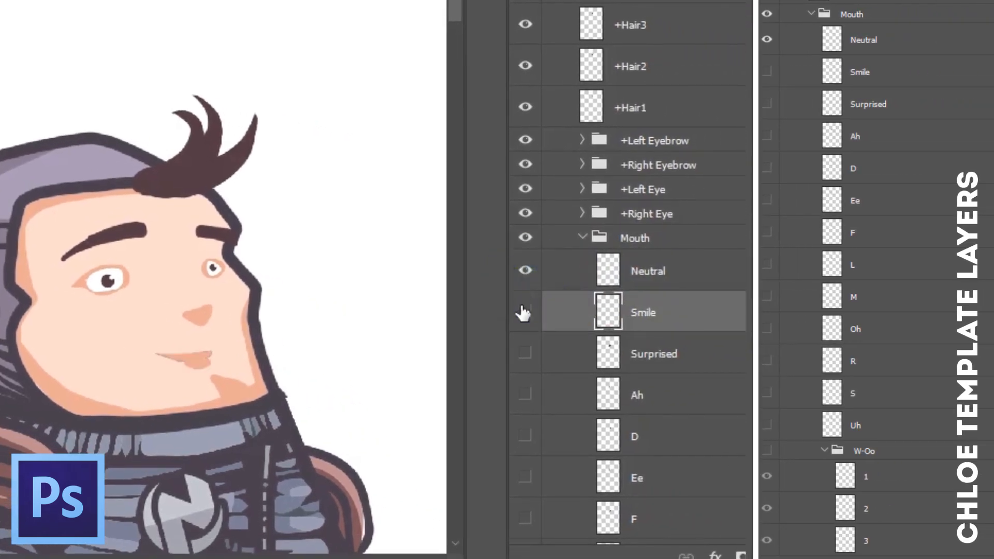
{"action": "left_click", "coordinate": [525, 312]}
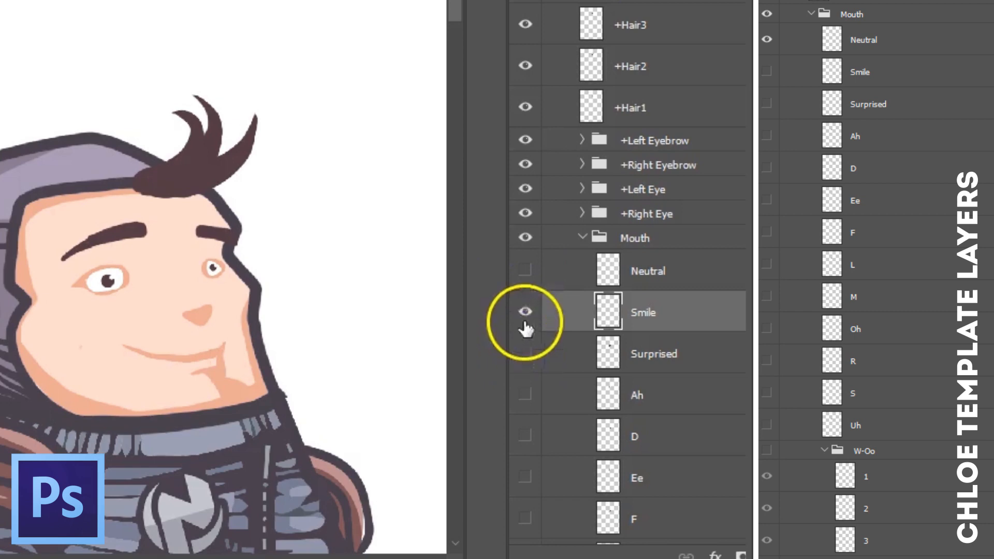
{"action": "left_click", "coordinate": [525, 311]}
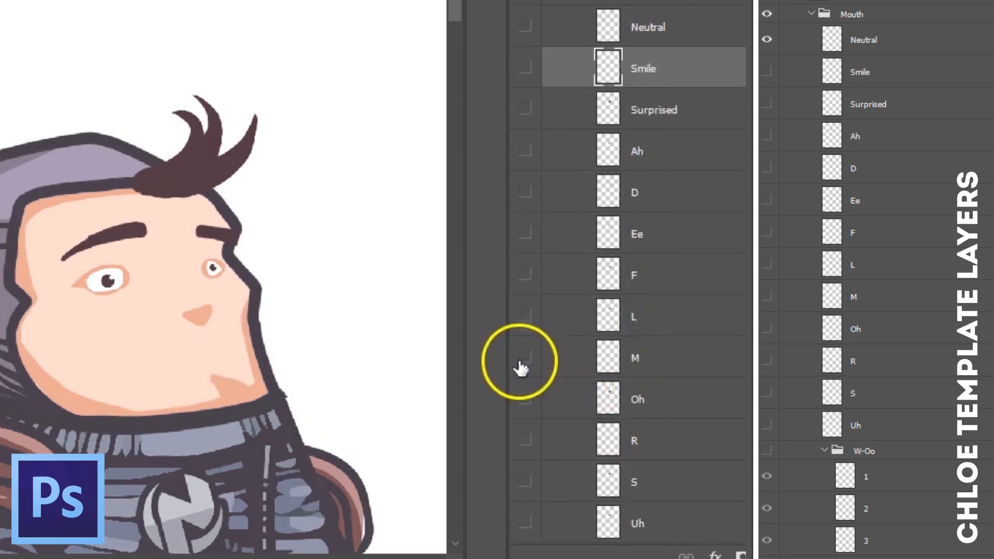
{"action": "mouse_move", "coordinate": [615, 377]}
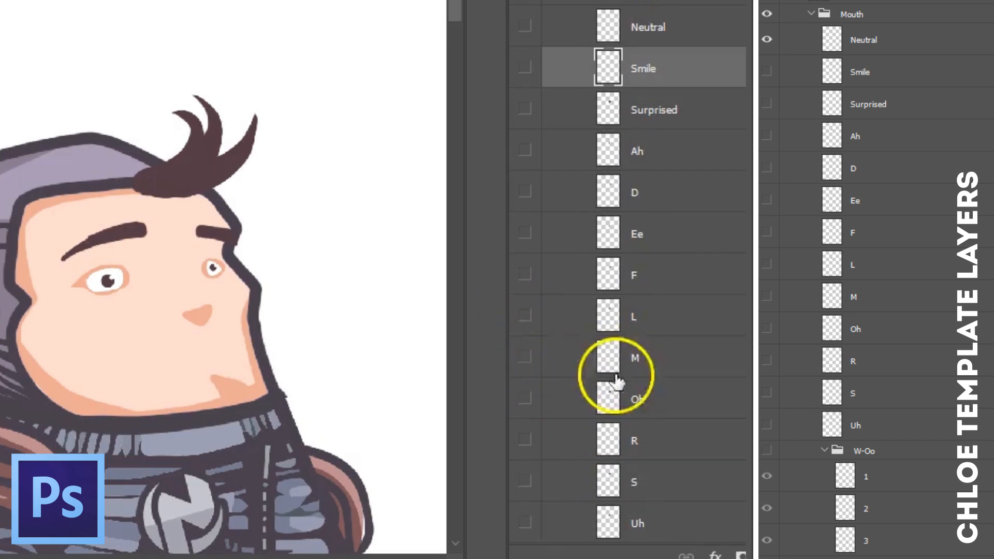
{"action": "scroll", "scroll_direction": "down", "scroll_amount": 3}
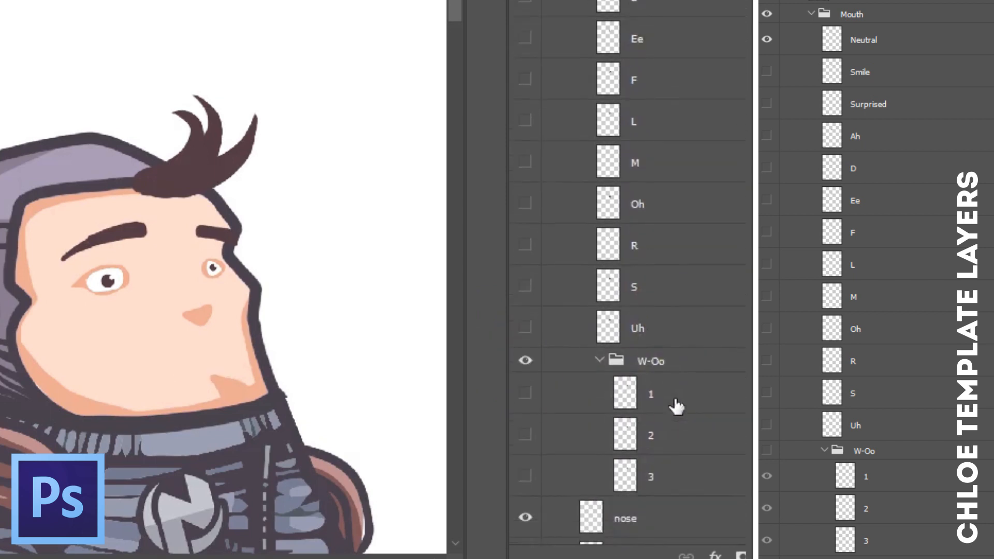